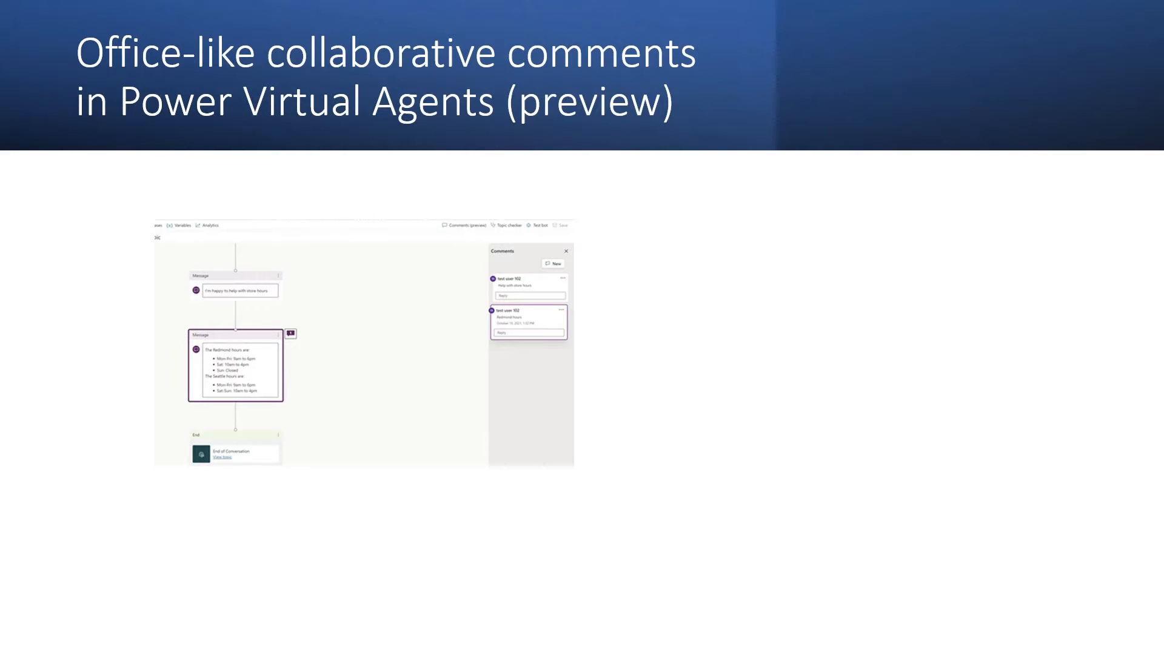
pyautogui.press('right')
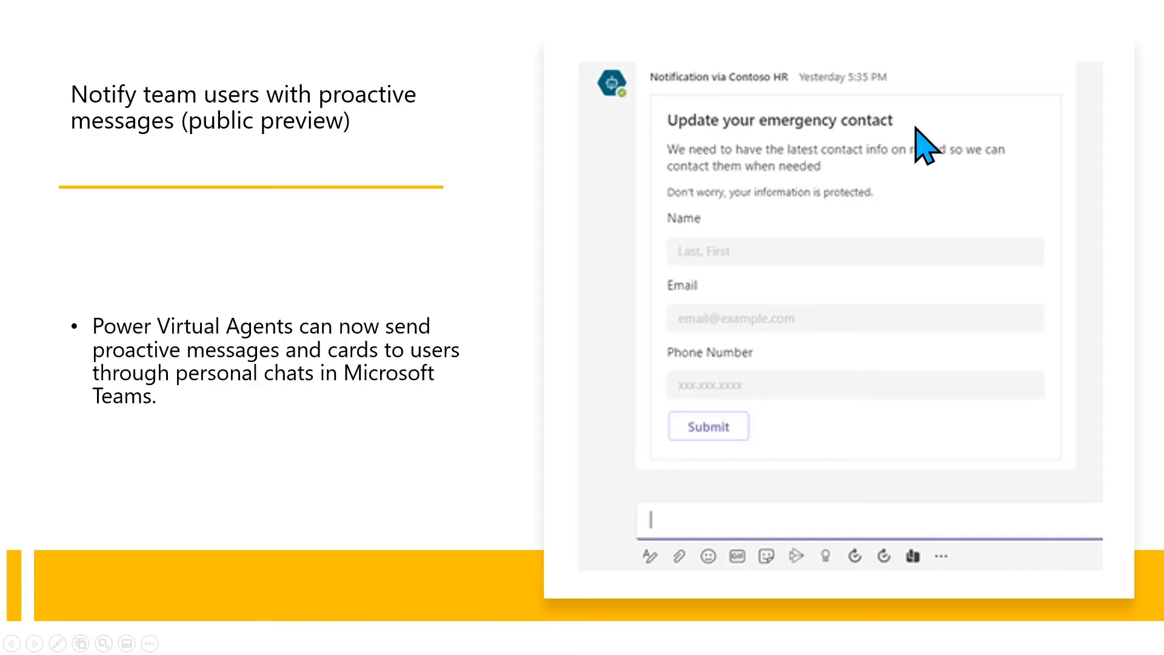
pyautogui.moveTo(976, 264)
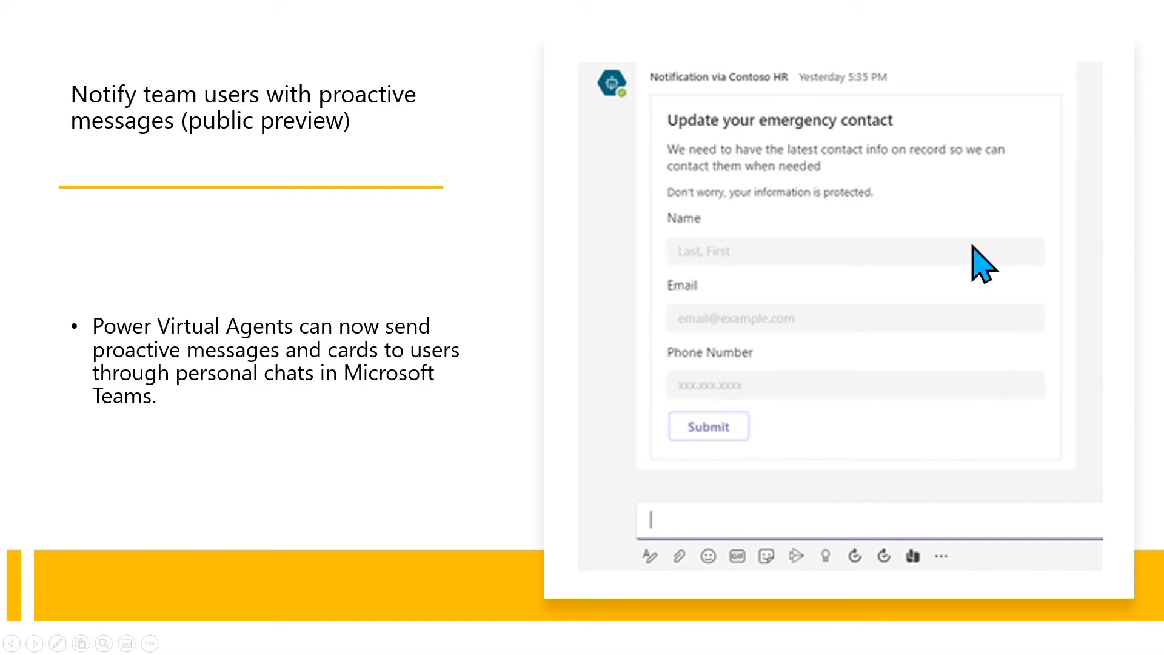